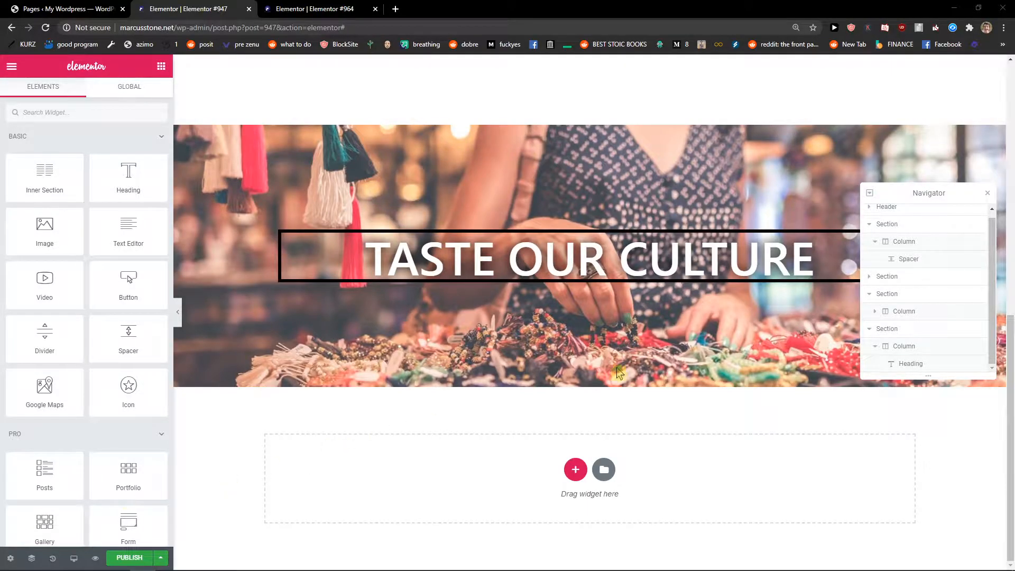
Close the Navigator panel to show the hero banner and the empty drop area
left_click(988, 193)
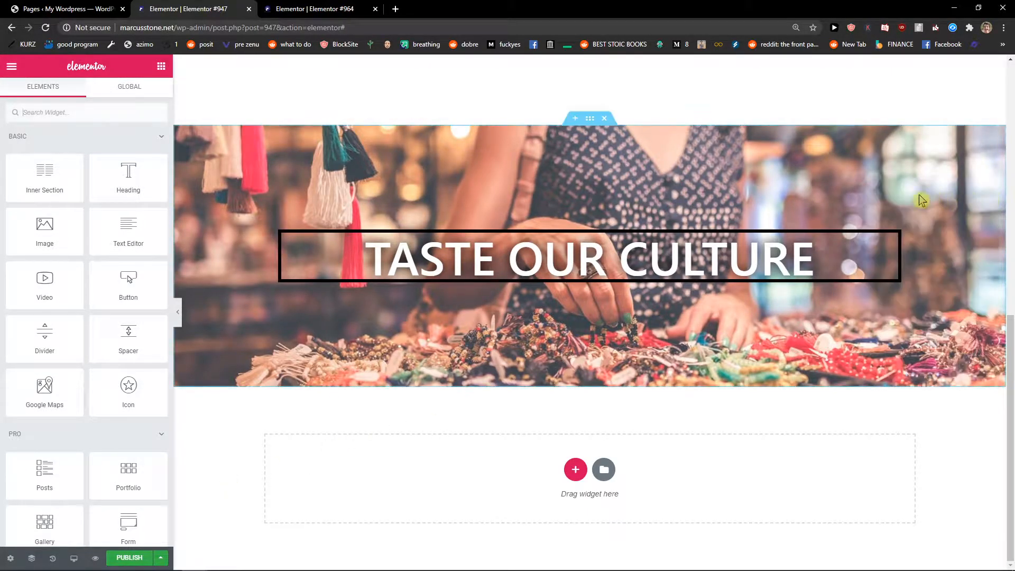
mouse_move(258, 292)
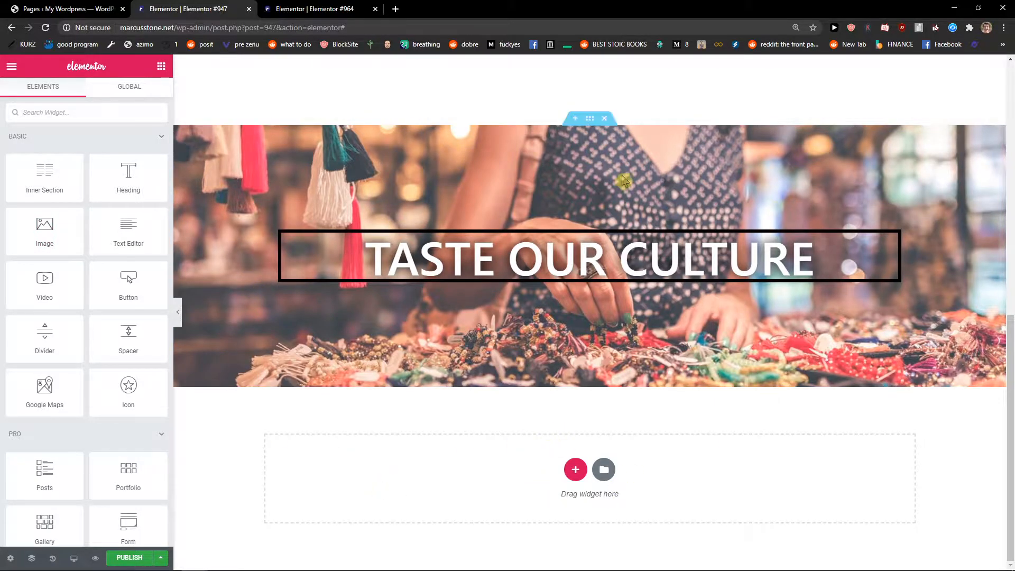
mouse_move(167, 237)
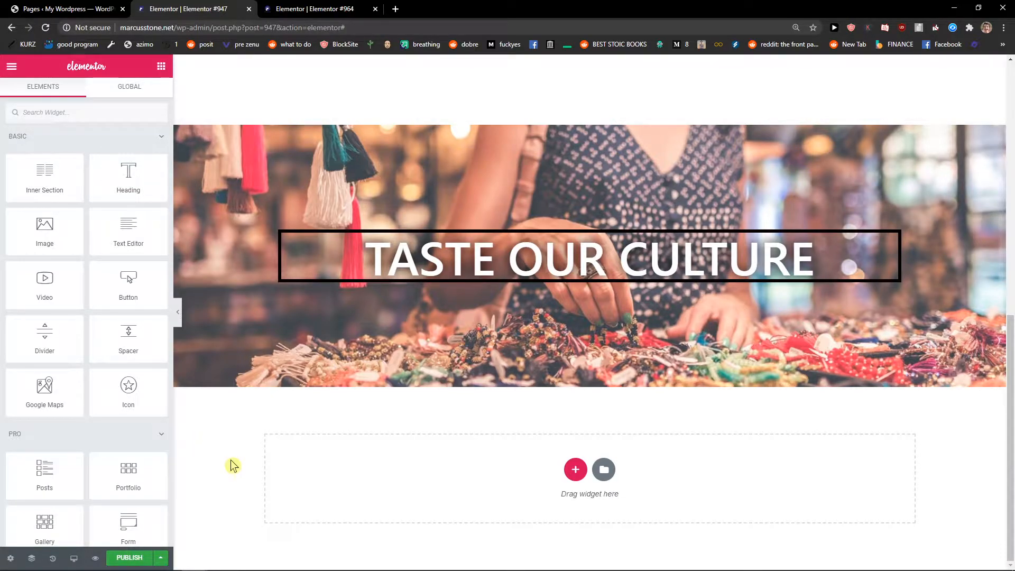
Filter the template library to Team blocks and insert the white three-member team block
left_click(603, 470)
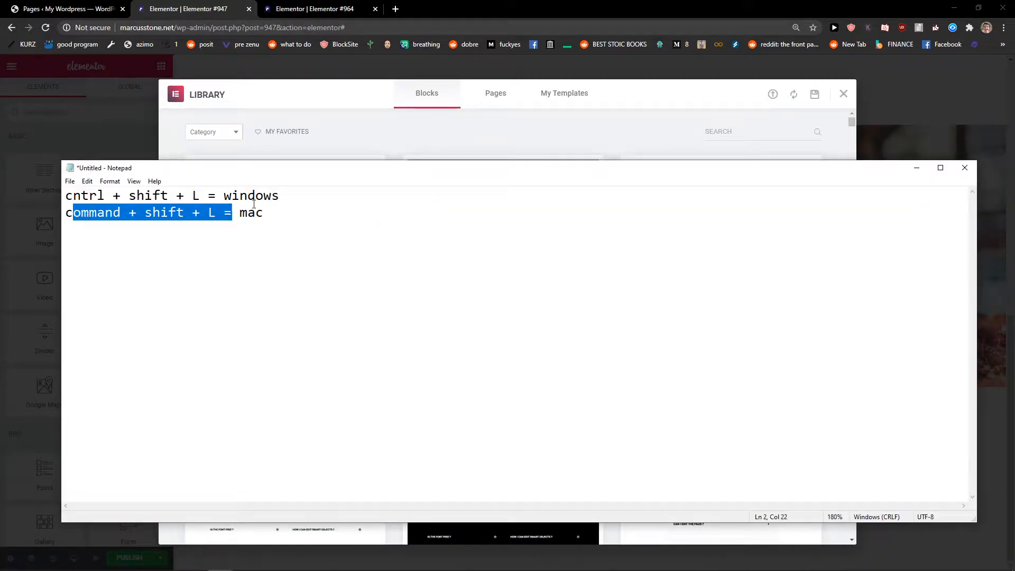
left_click(213, 131)
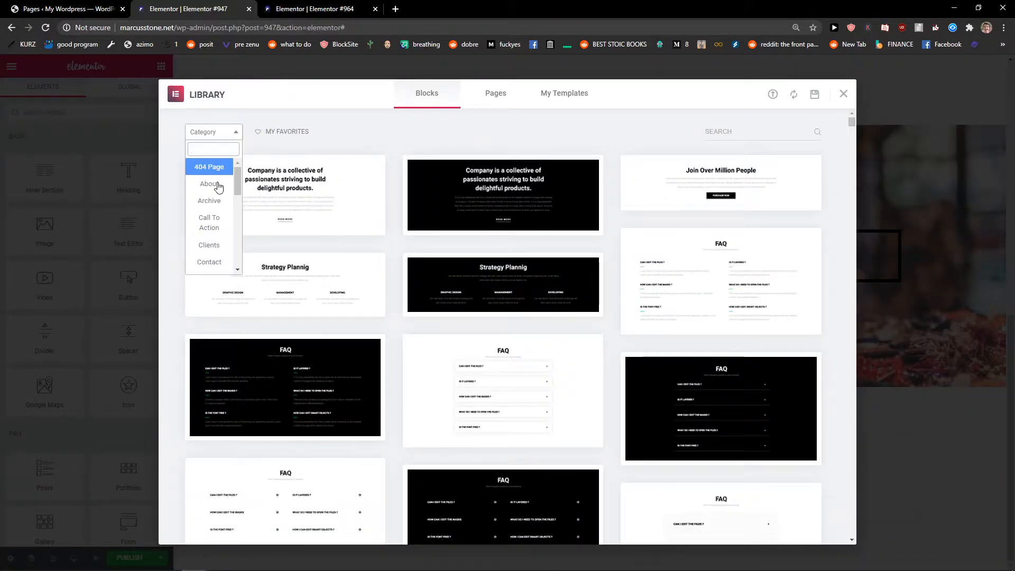
scroll("down", 3)
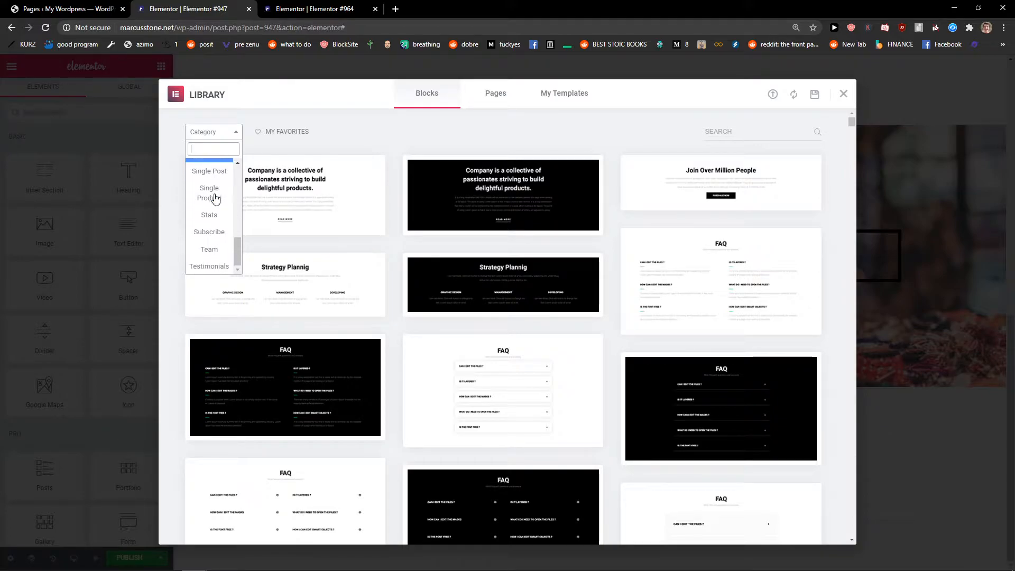
left_click(208, 249)
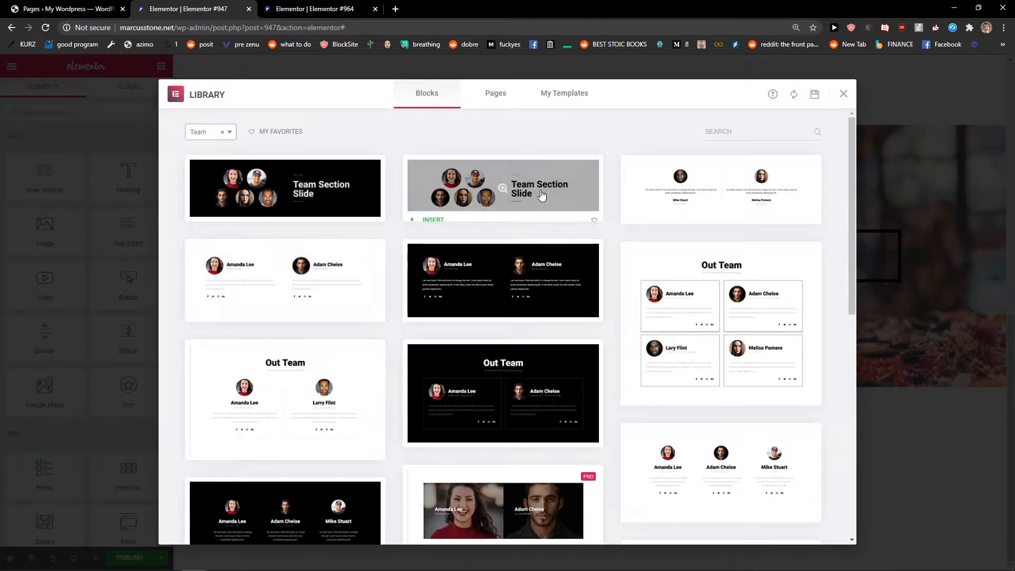
mouse_move(688, 333)
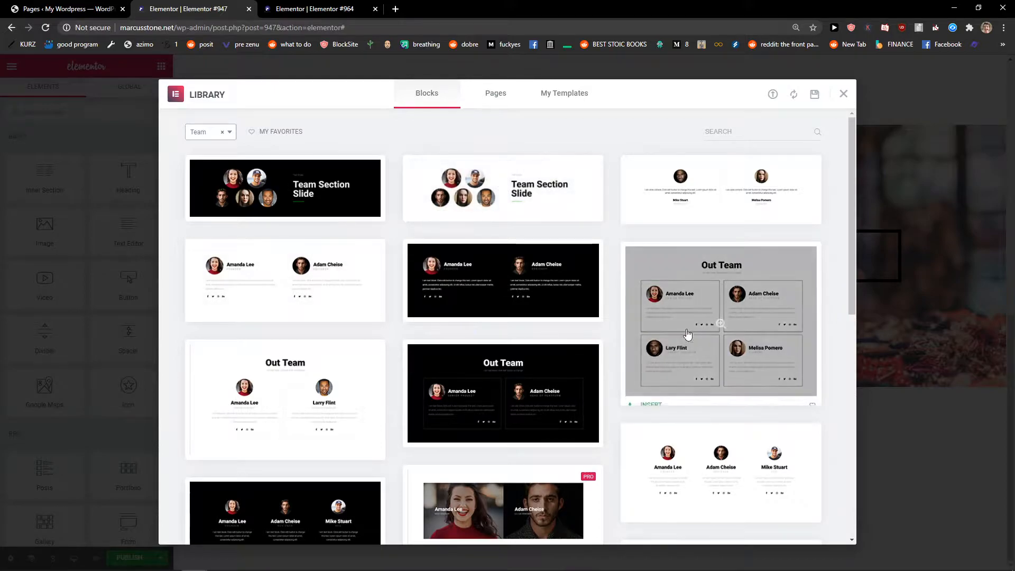
scroll("down", 3)
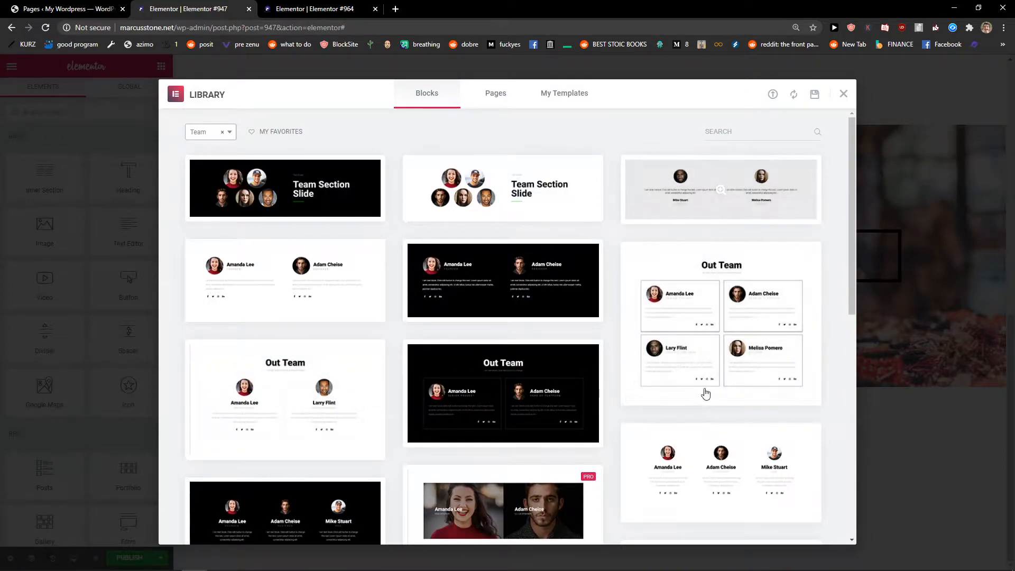
scroll("down", 3)
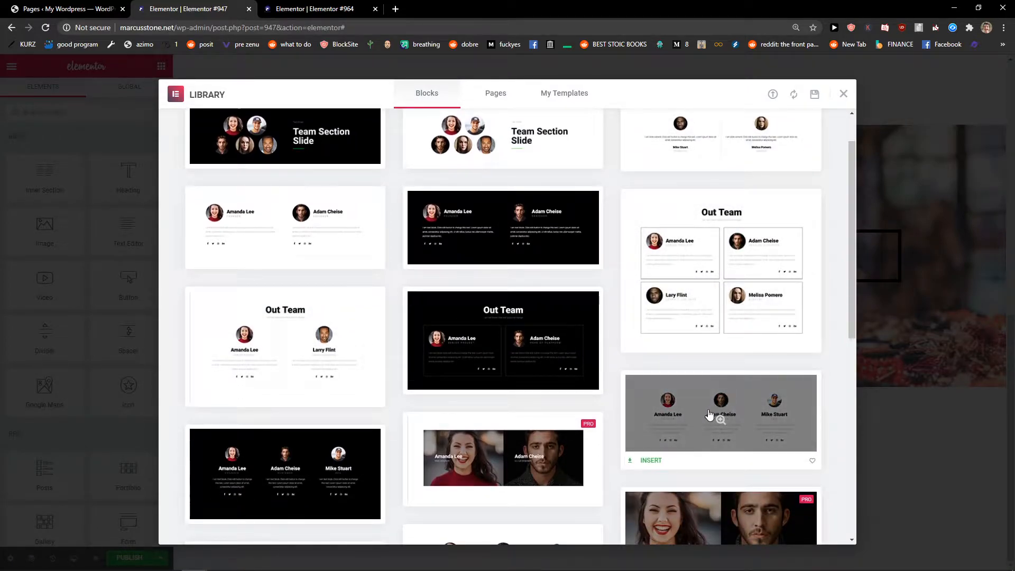
scroll("down", 3)
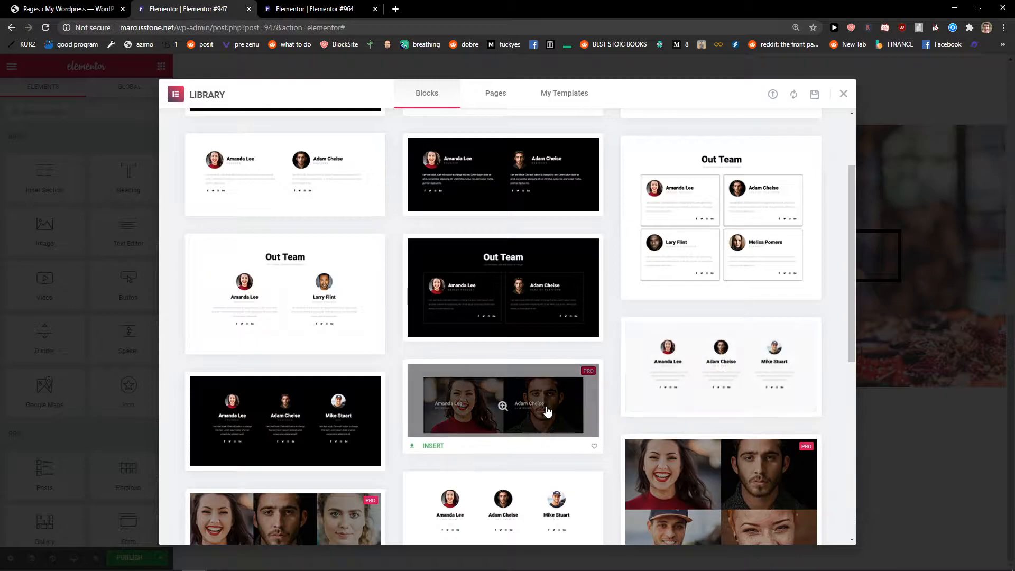
left_click(433, 446)
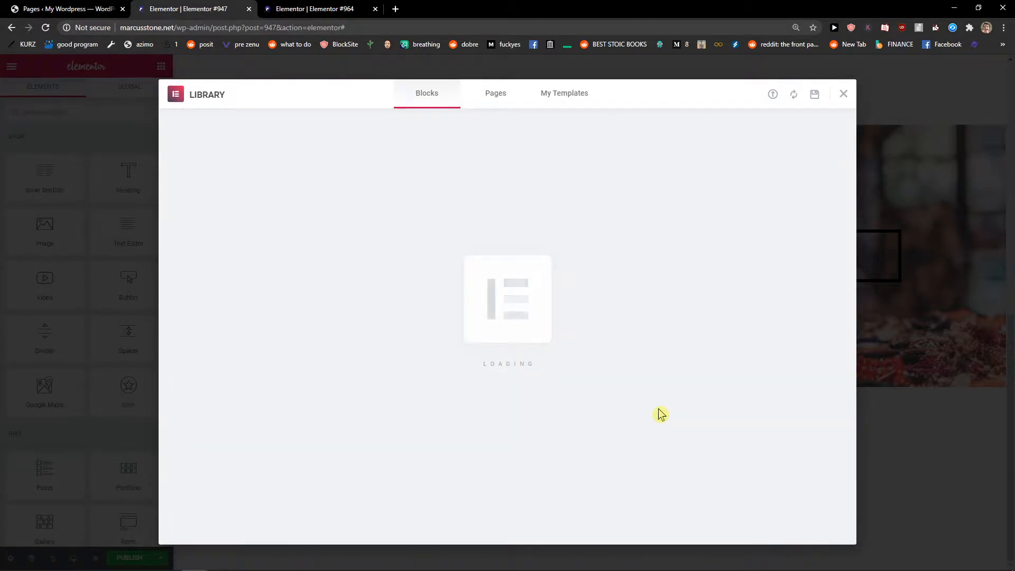
left_click(844, 94)
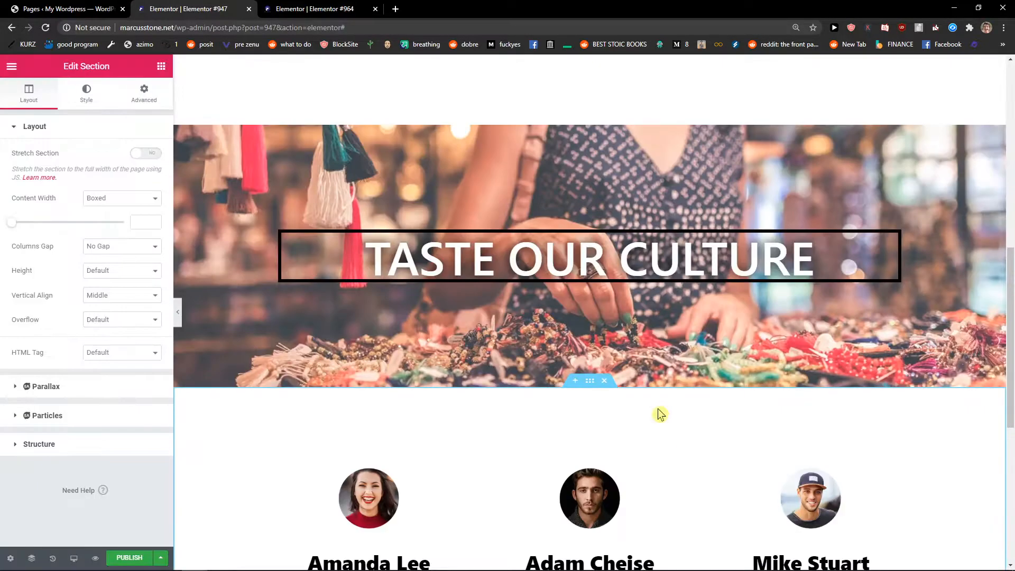
scroll("down", 3)
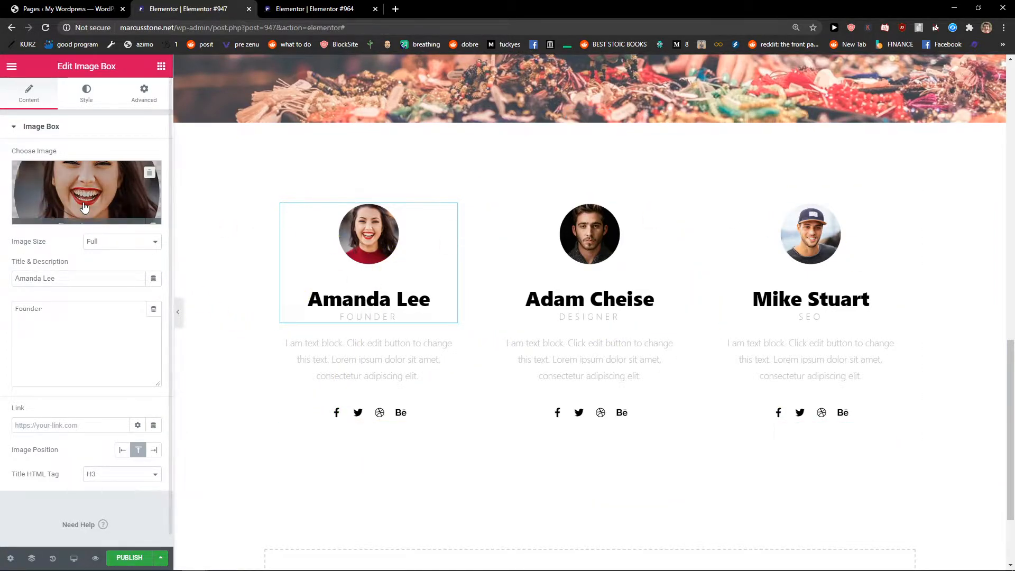
left_click(85, 192)
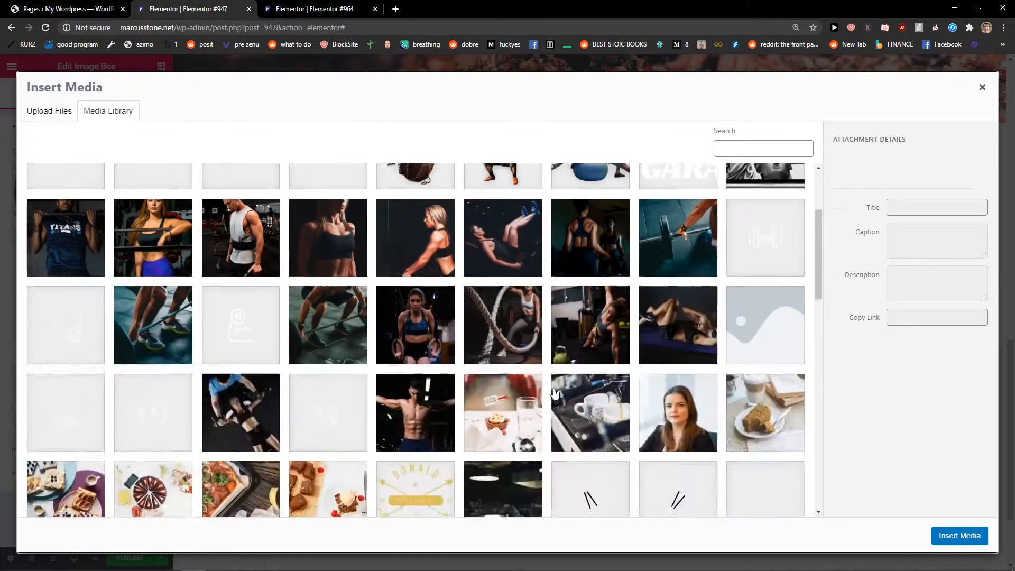
left_click(982, 87)
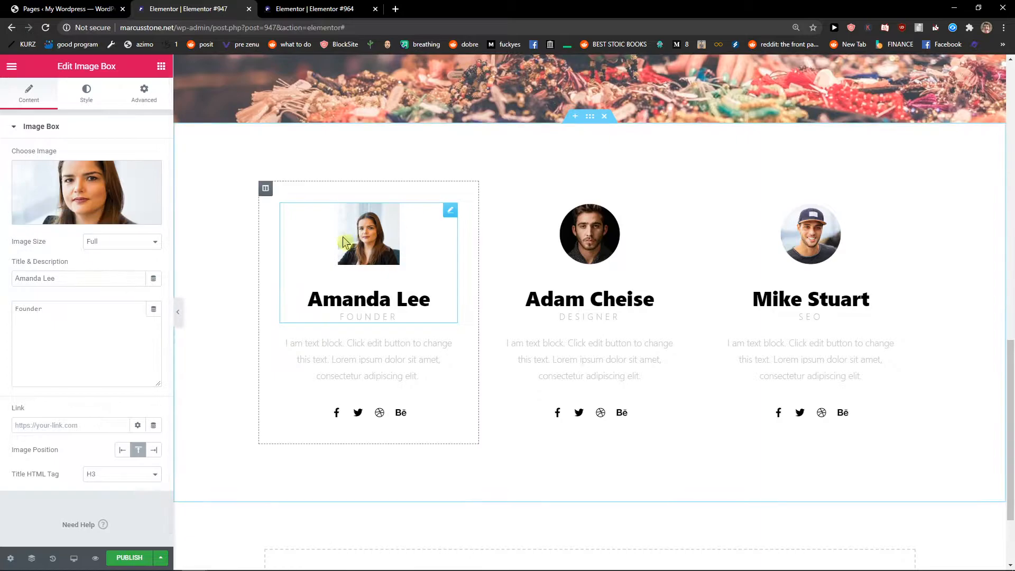
mouse_move(365, 235)
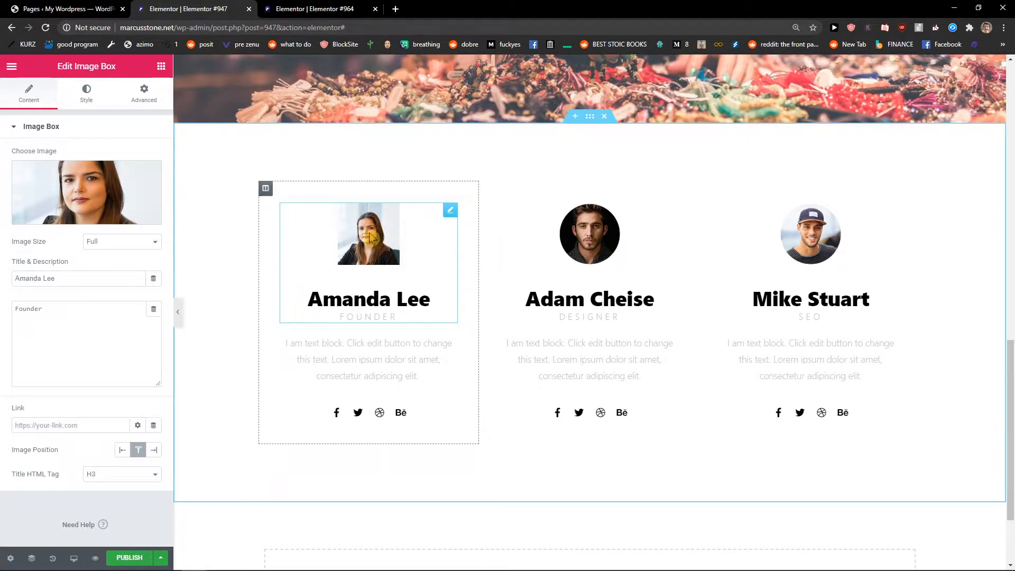
left_click(121, 242)
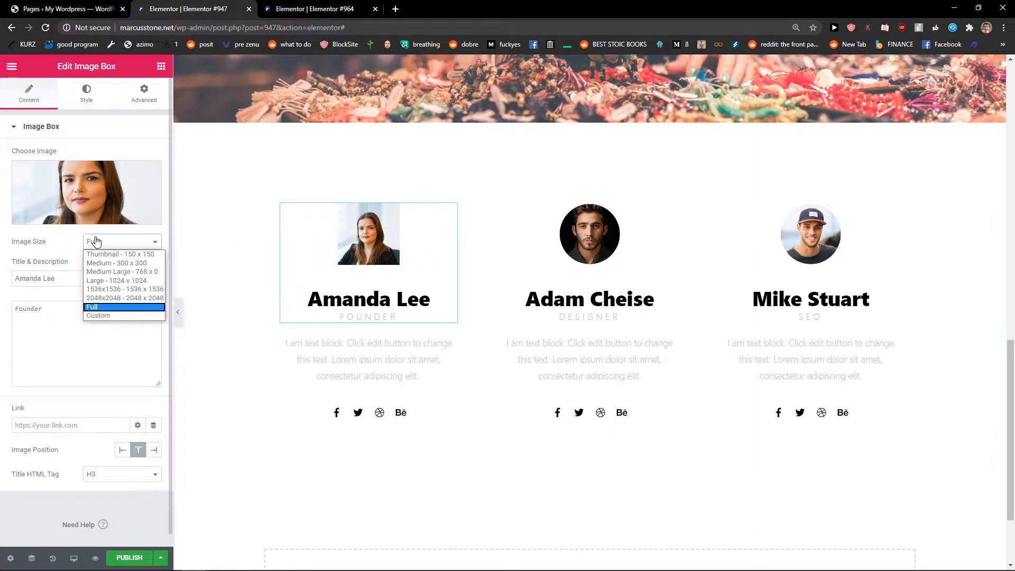
Pick the portrait's image size and select Amanda Lee's social icons widget
left_click(124, 289)
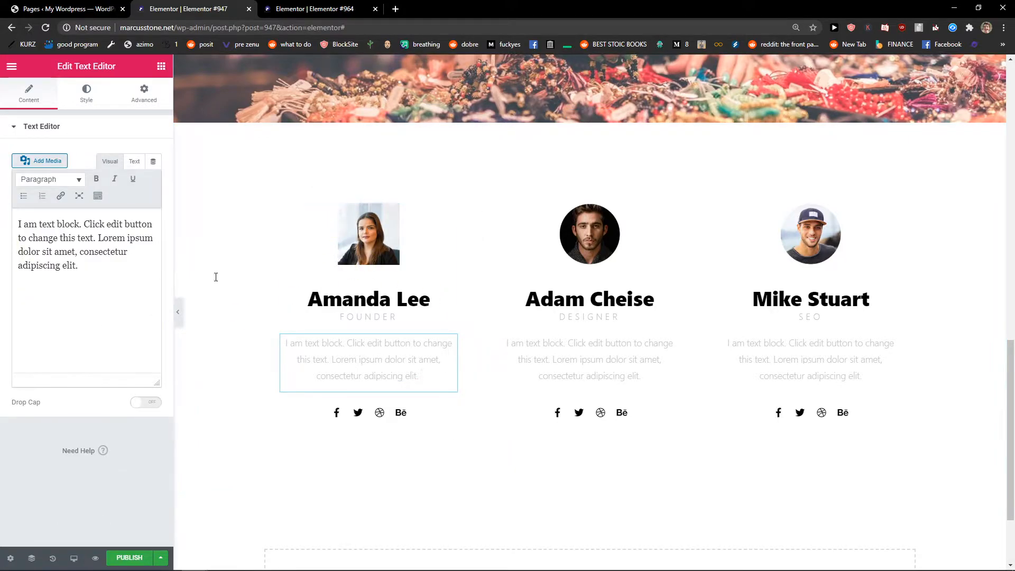
mouse_move(830, 234)
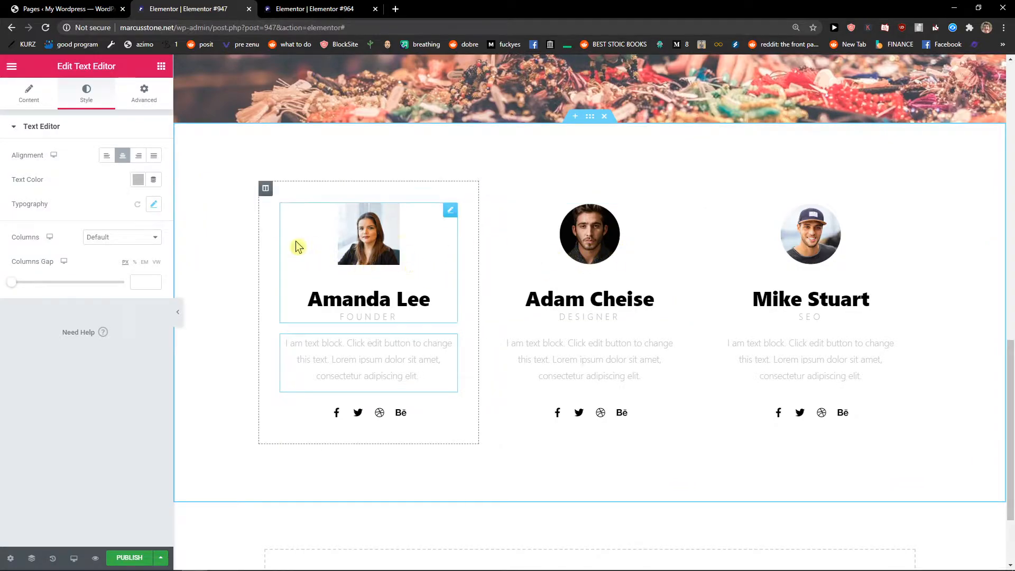
left_click(589, 234)
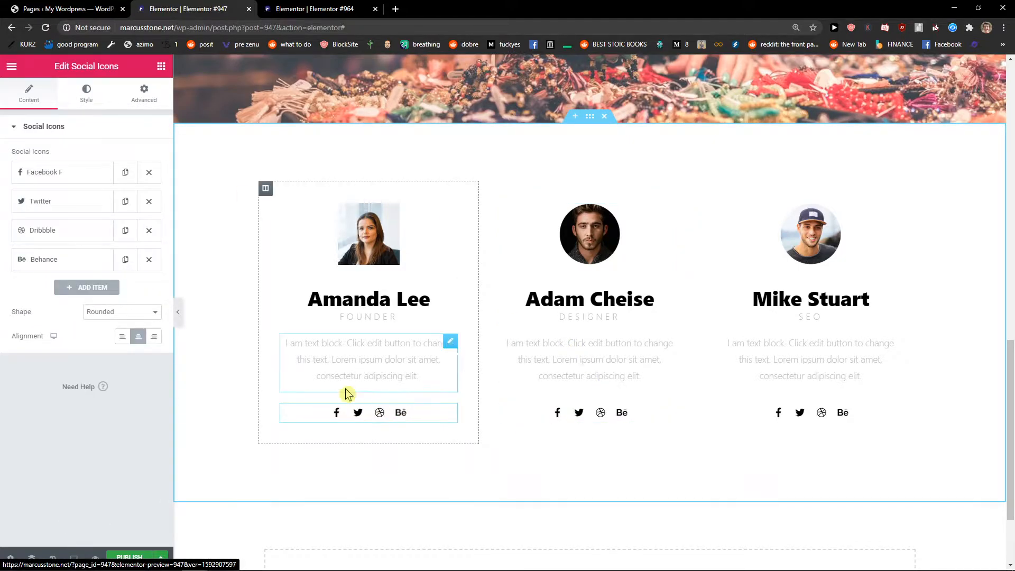
left_click(148, 259)
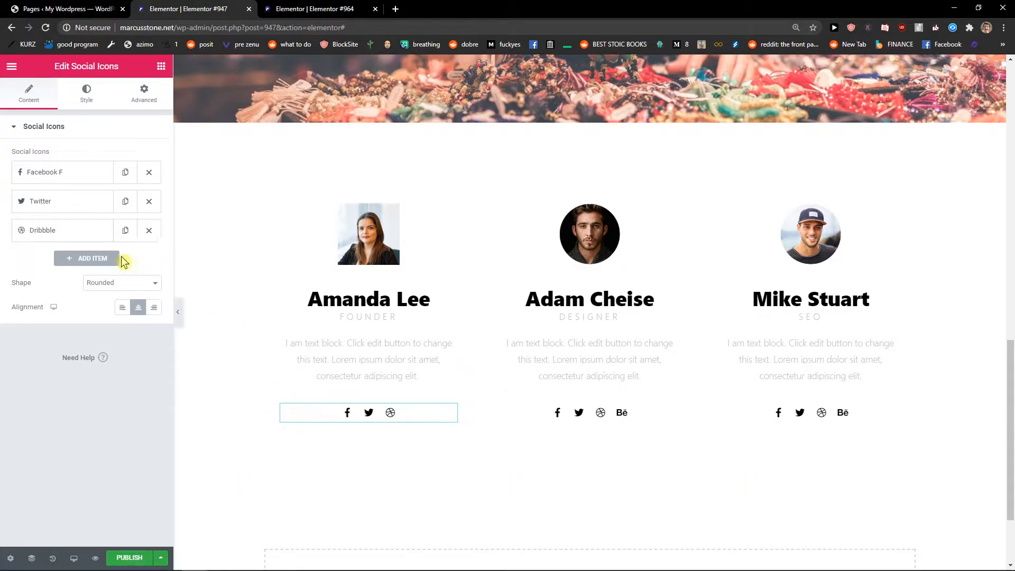
left_click(87, 258)
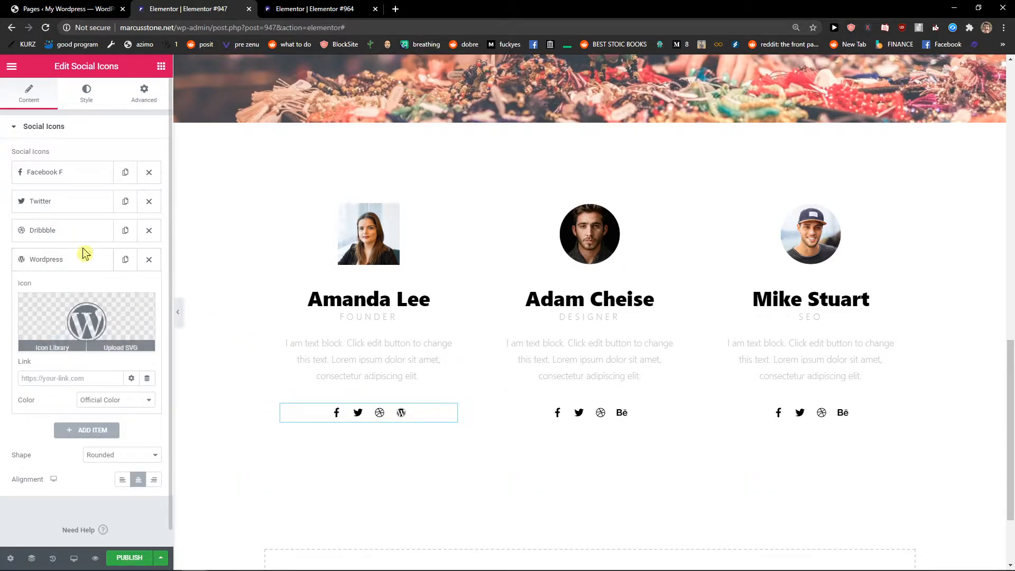
left_click(58, 259)
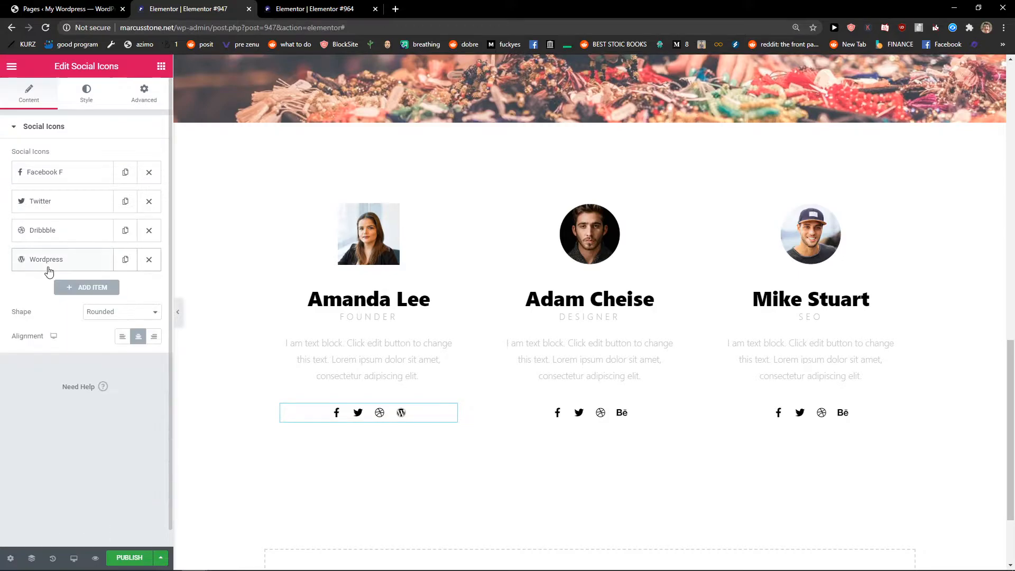
left_click(46, 259)
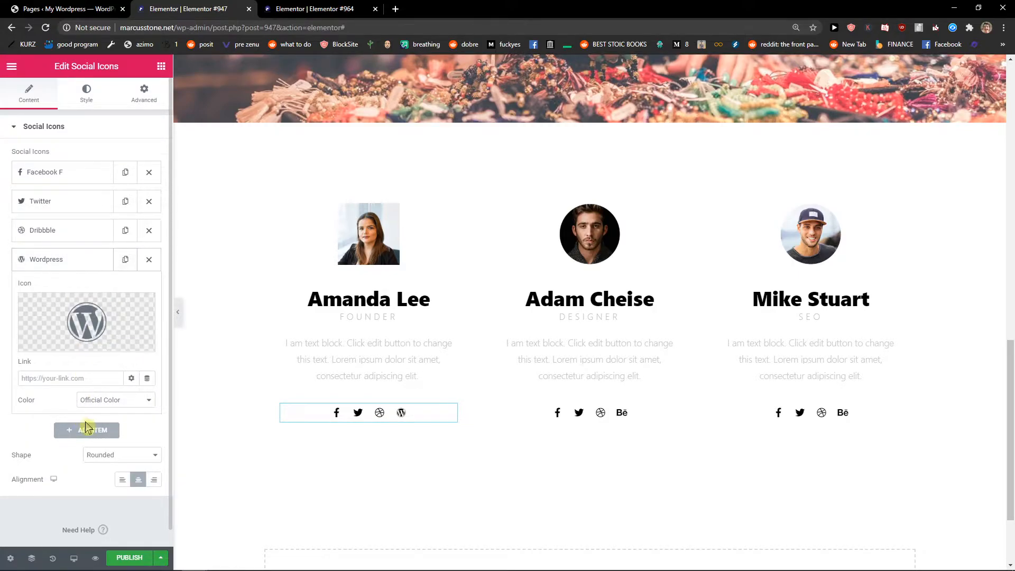
left_click(86, 430)
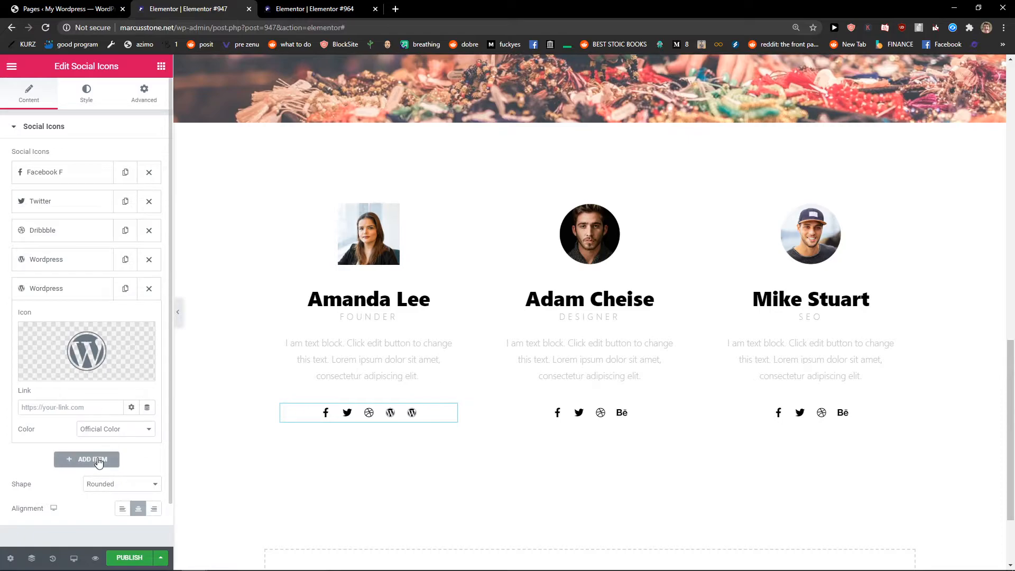
left_click(149, 288)
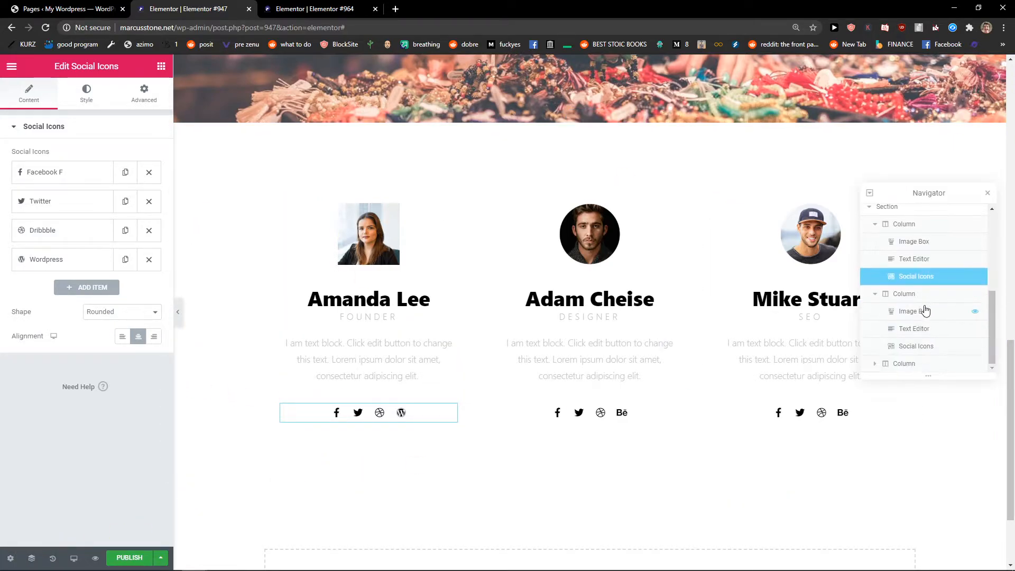
Select the team section and drag its boxed content width to around 954 and beyond
left_click(887, 224)
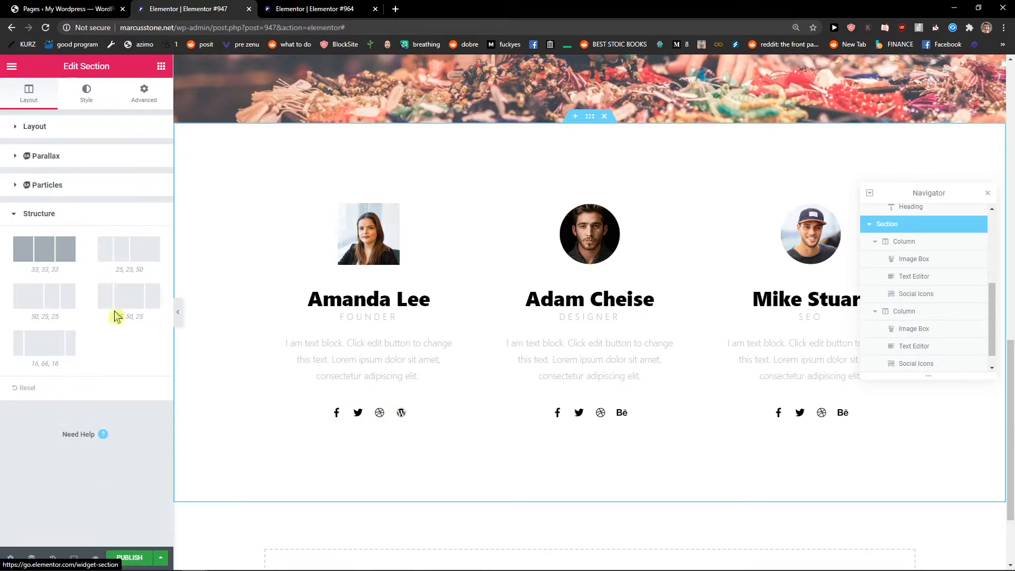
left_click(46, 155)
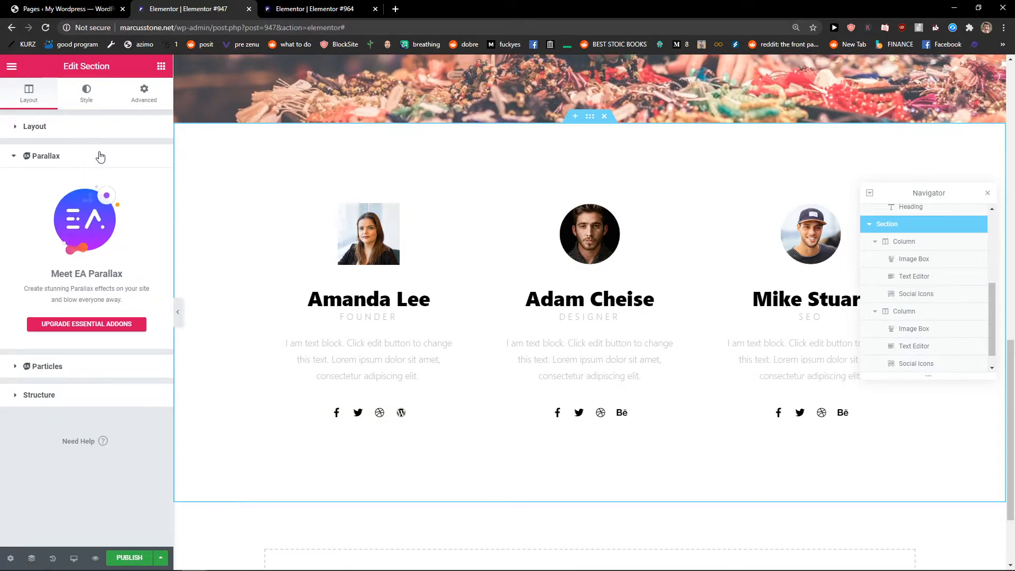
left_click(34, 127)
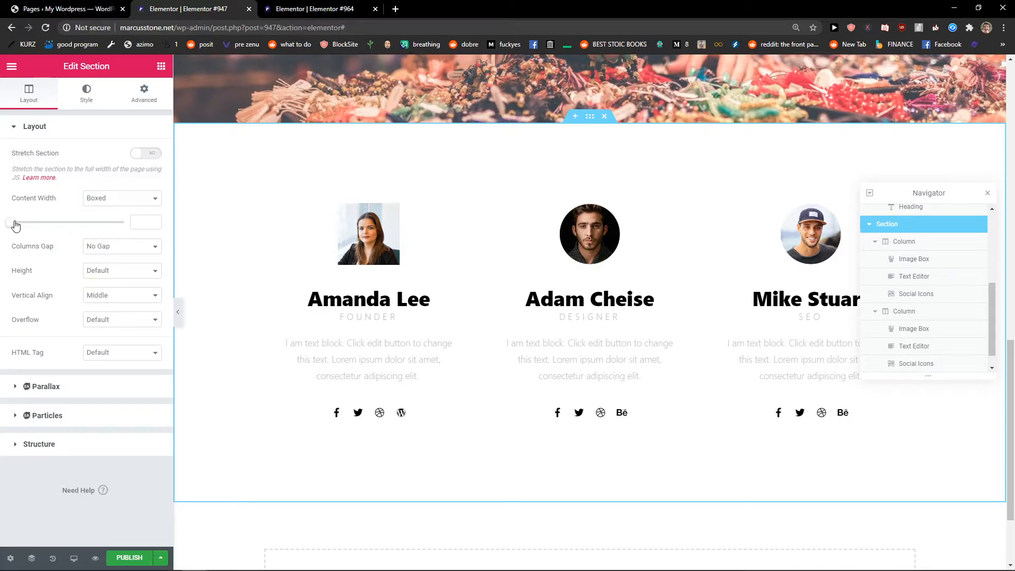
left_click_drag(7, 222, 58, 222)
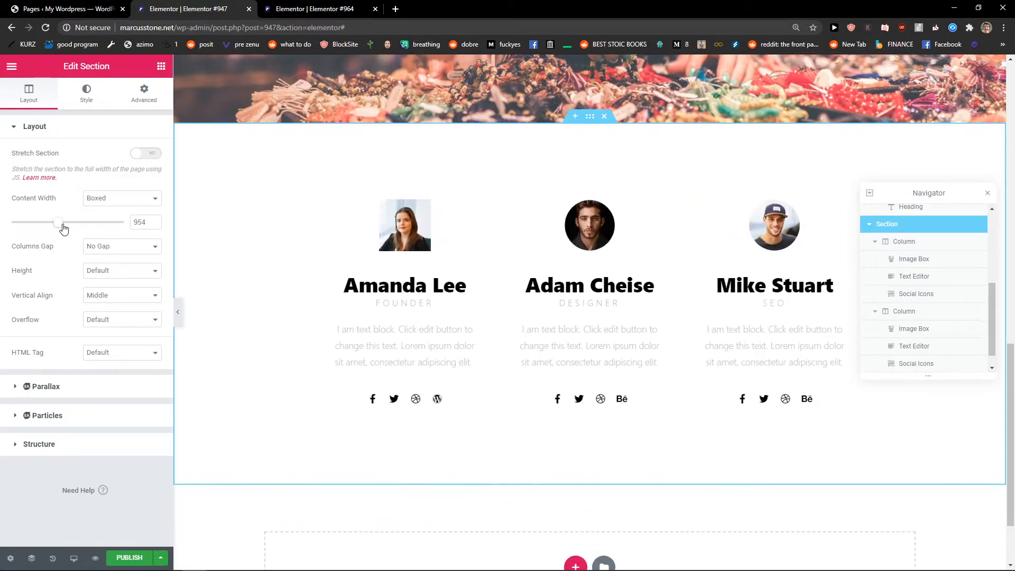
left_click_drag(61, 222, 79, 222)
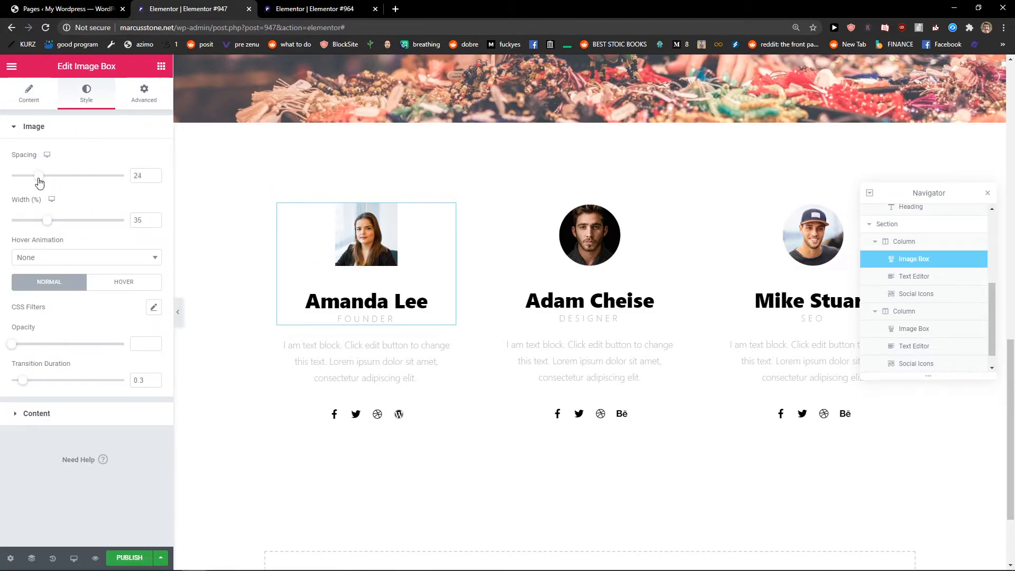
left_click_drag(40, 175, 37, 175)
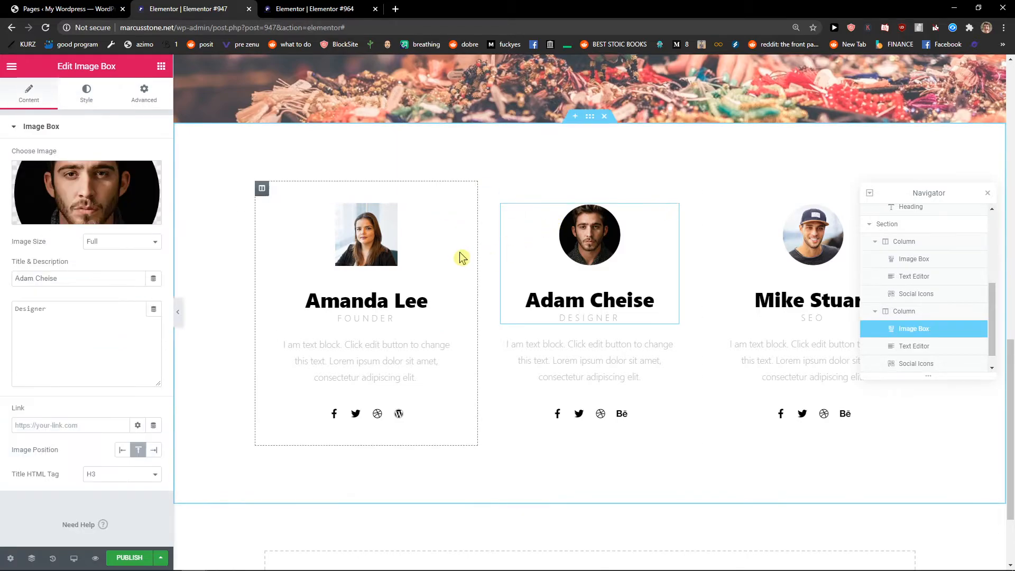
left_click(86, 94)
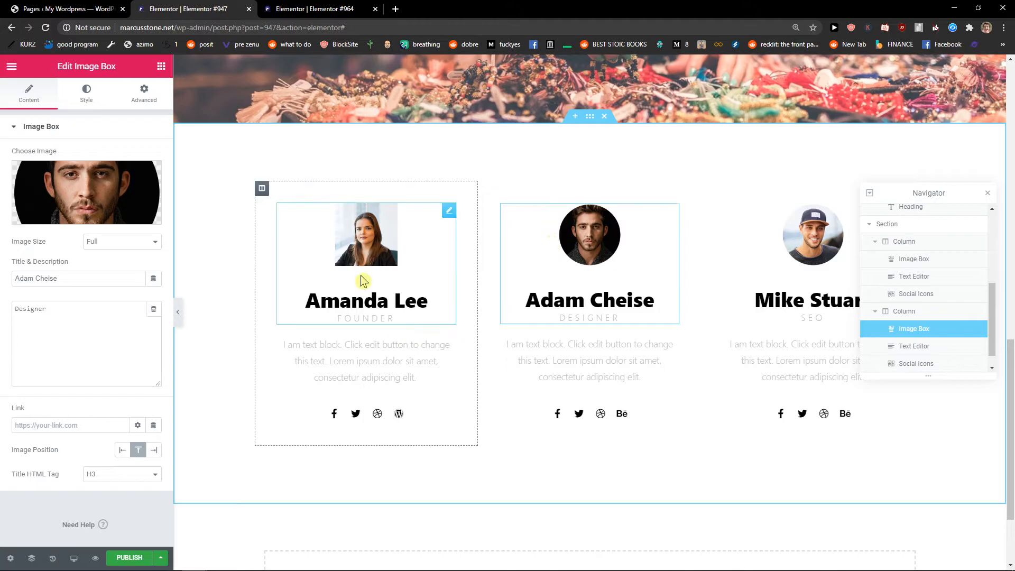
left_click(86, 94)
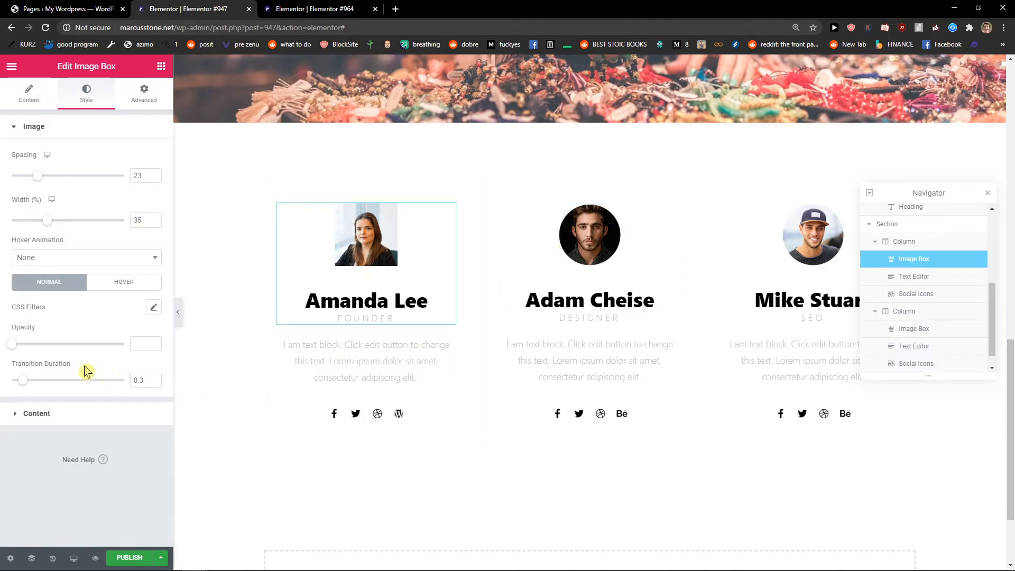
left_click(356, 414)
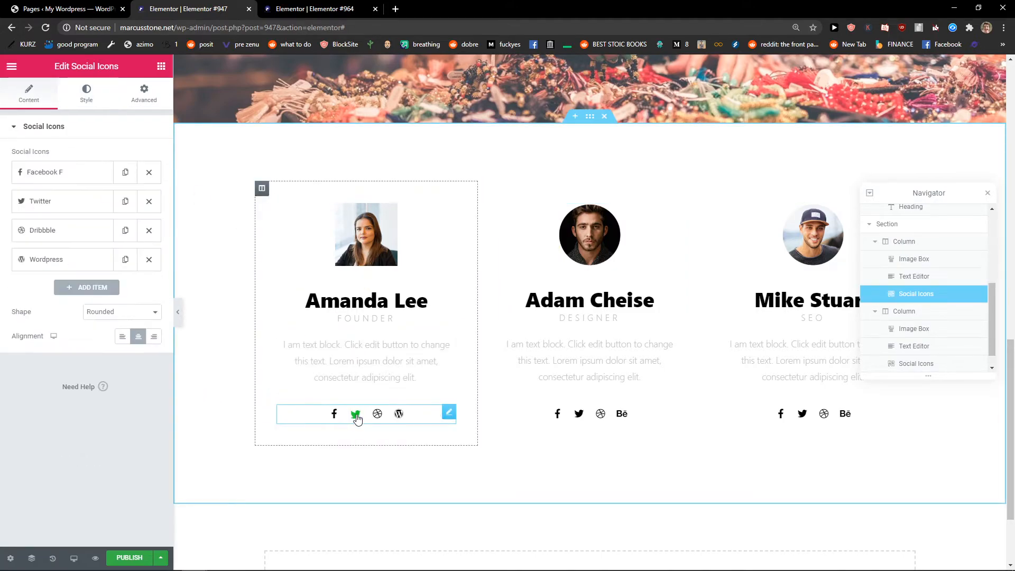
left_click(62, 259)
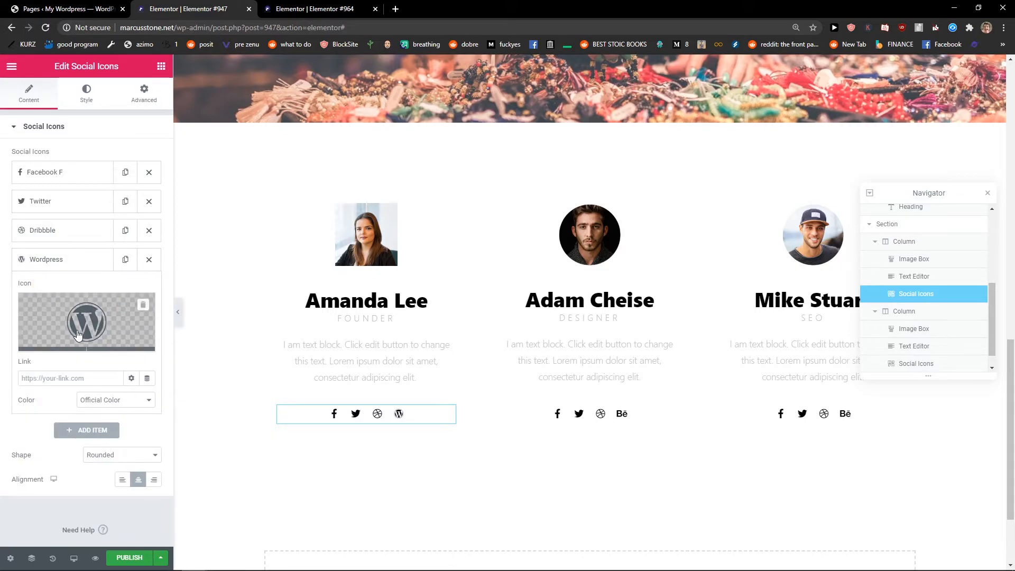
left_click(86, 322)
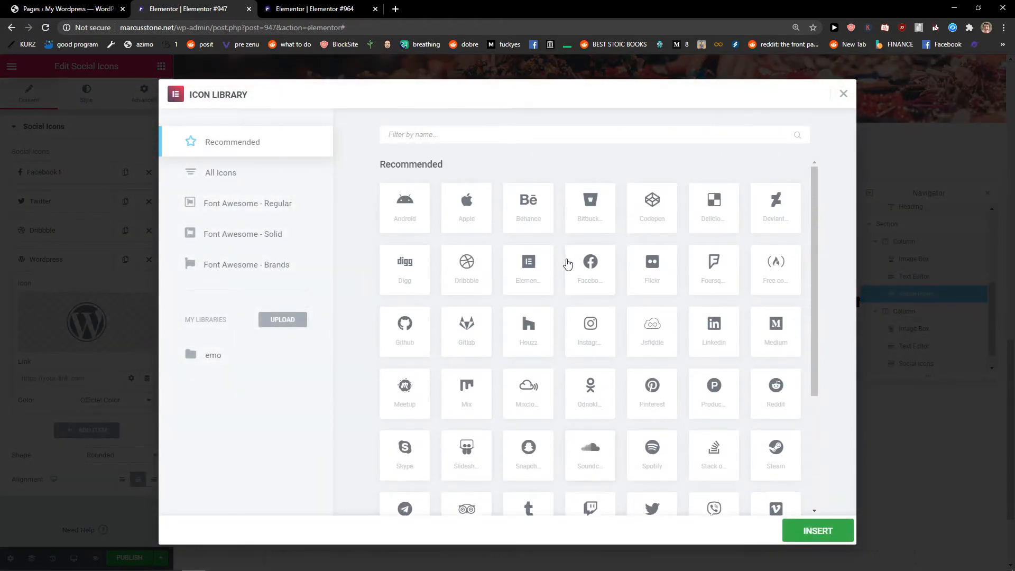
scroll("down", 3)
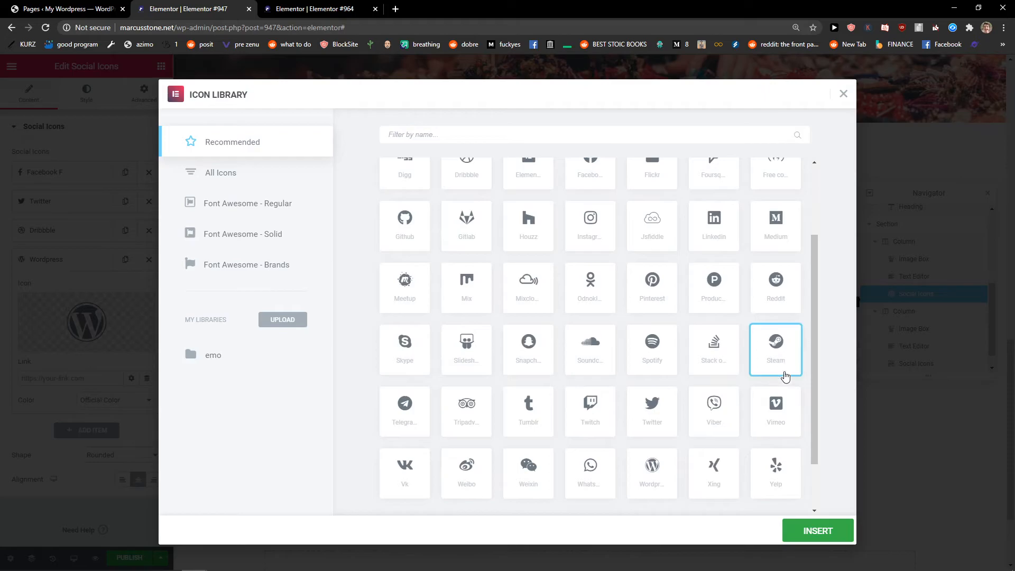
left_click(818, 530)
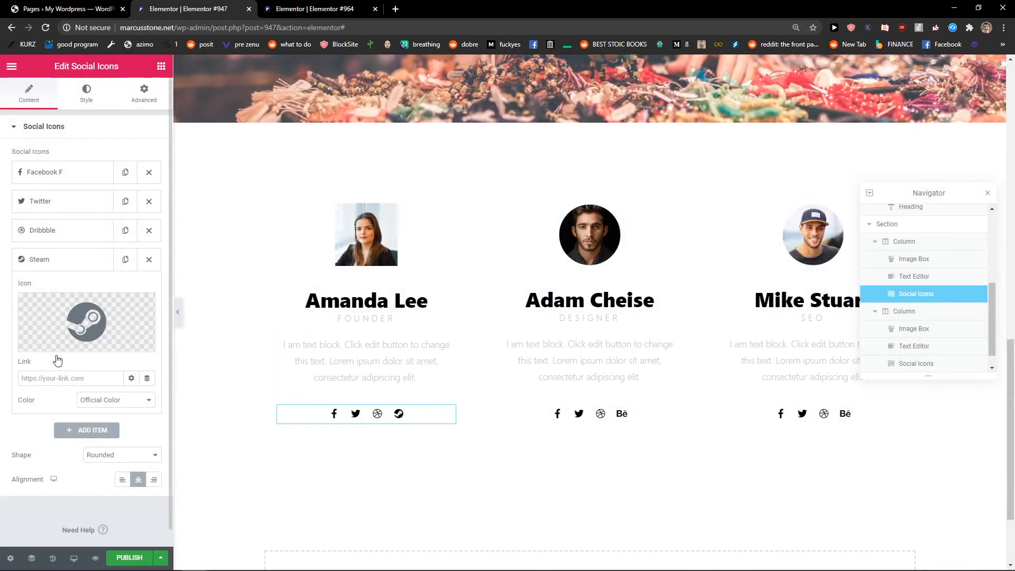
left_click(71, 378)
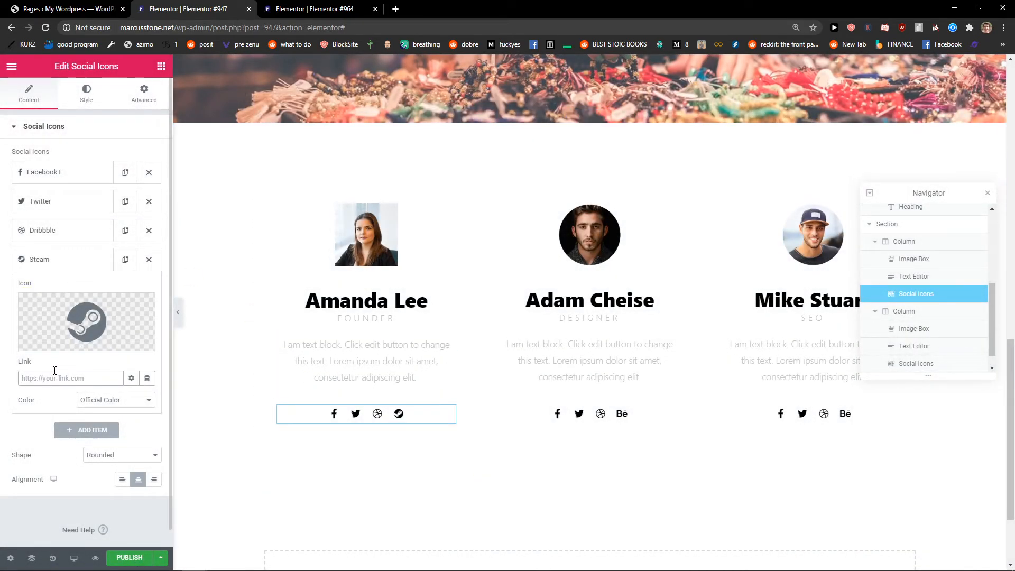
mouse_move(43, 438)
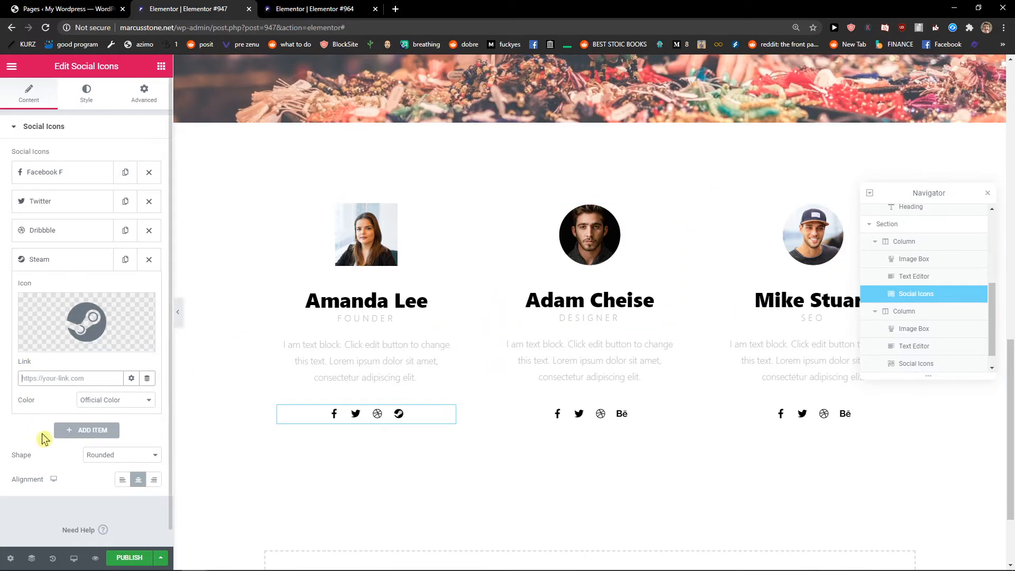
left_click(121, 455)
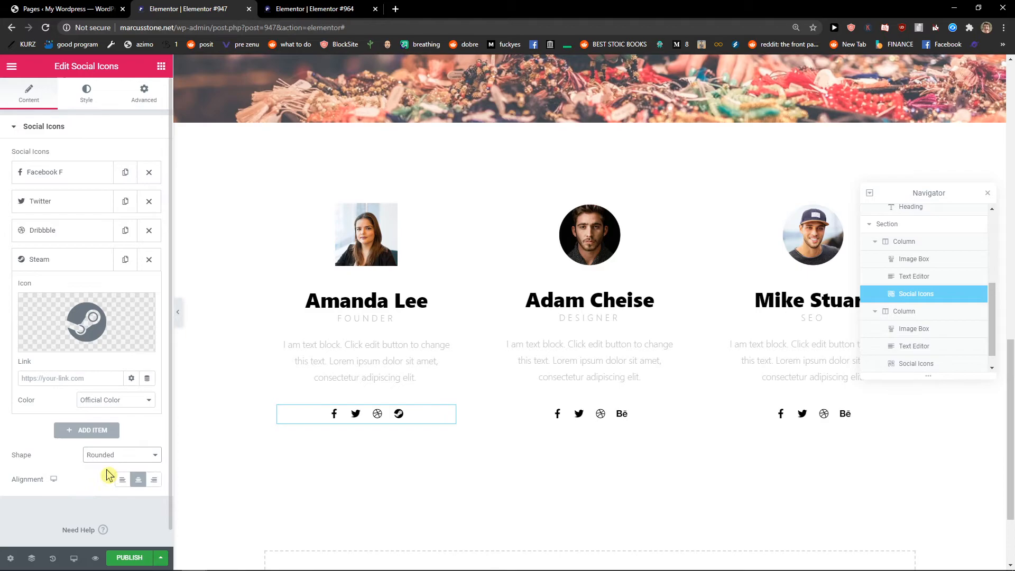
left_click(86, 93)
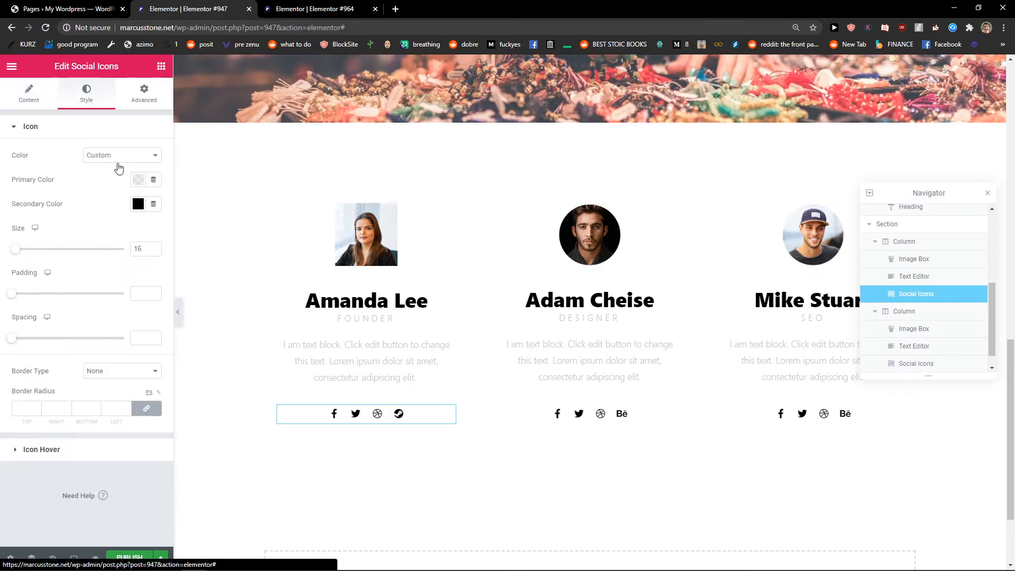
left_click(366, 360)
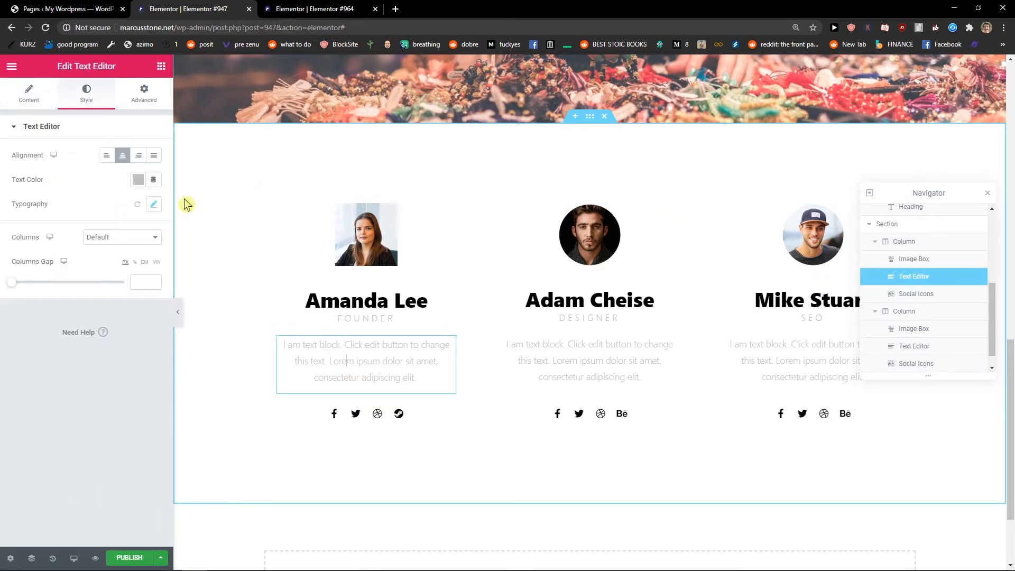
Set the Amanda Lee, Adam Cheise and Mike Stuart description text colour to black
left_click(138, 179)
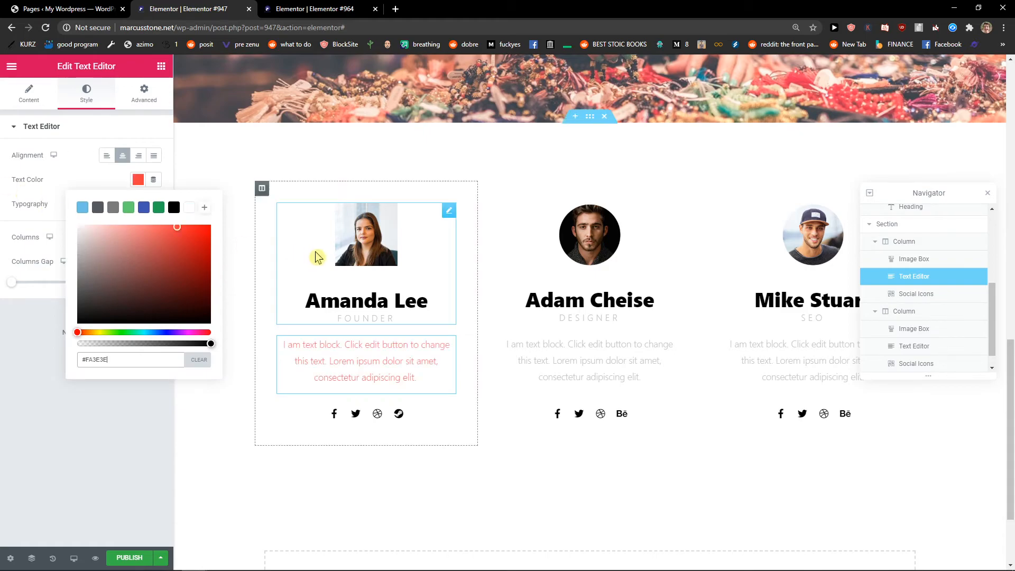
left_click(173, 208)
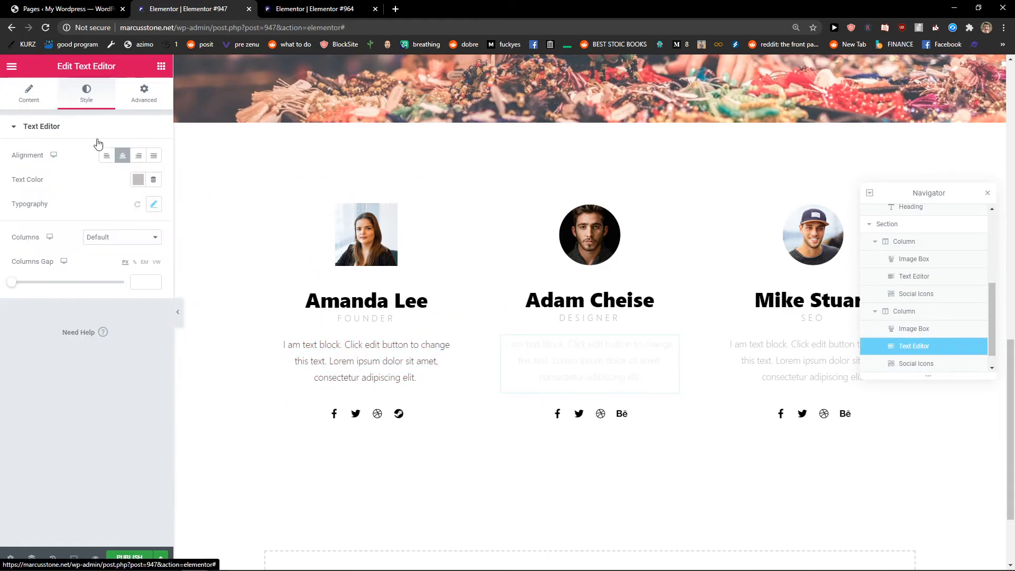
left_click(138, 180)
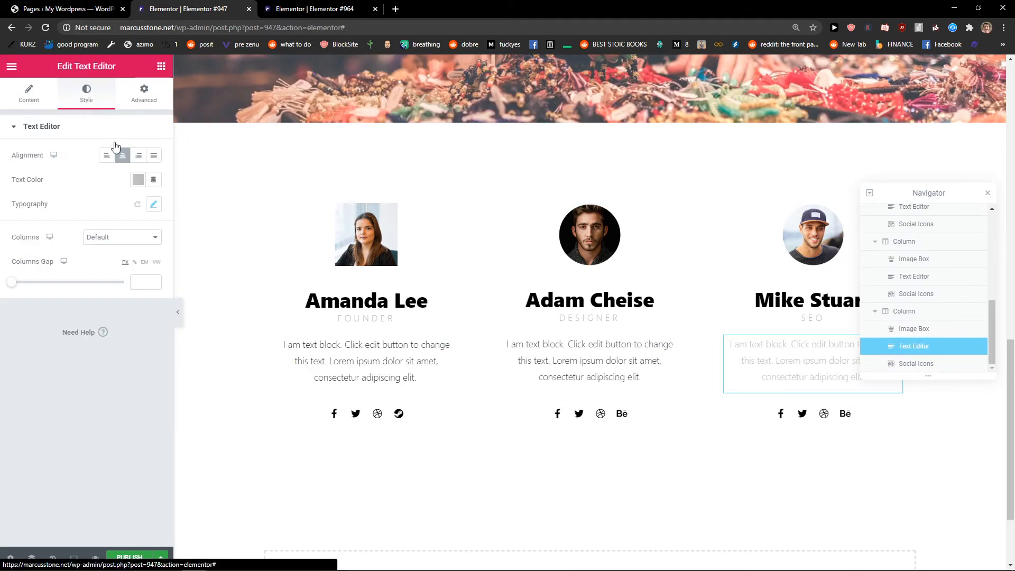
left_click(138, 179)
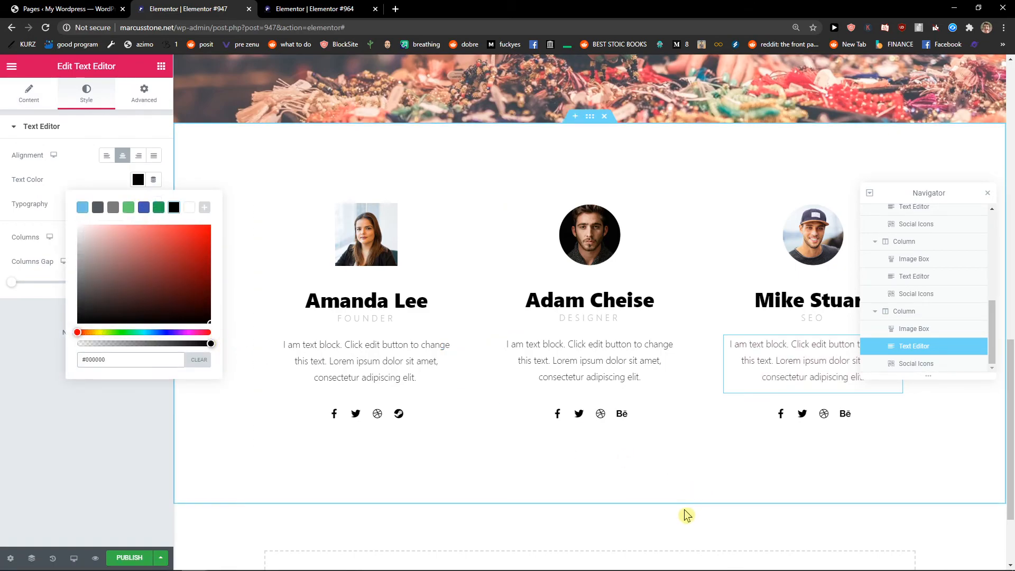
mouse_move(928, 401)
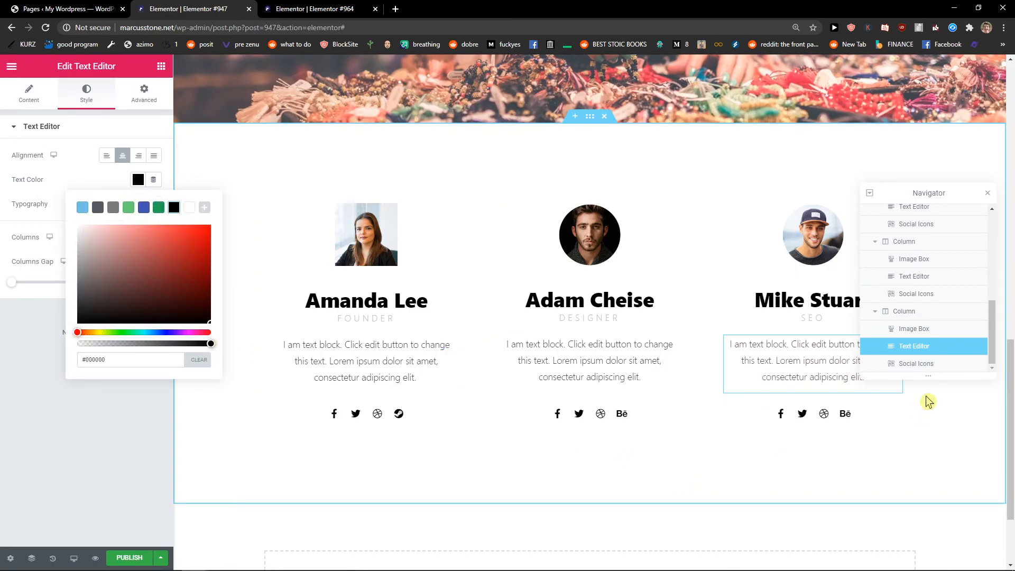